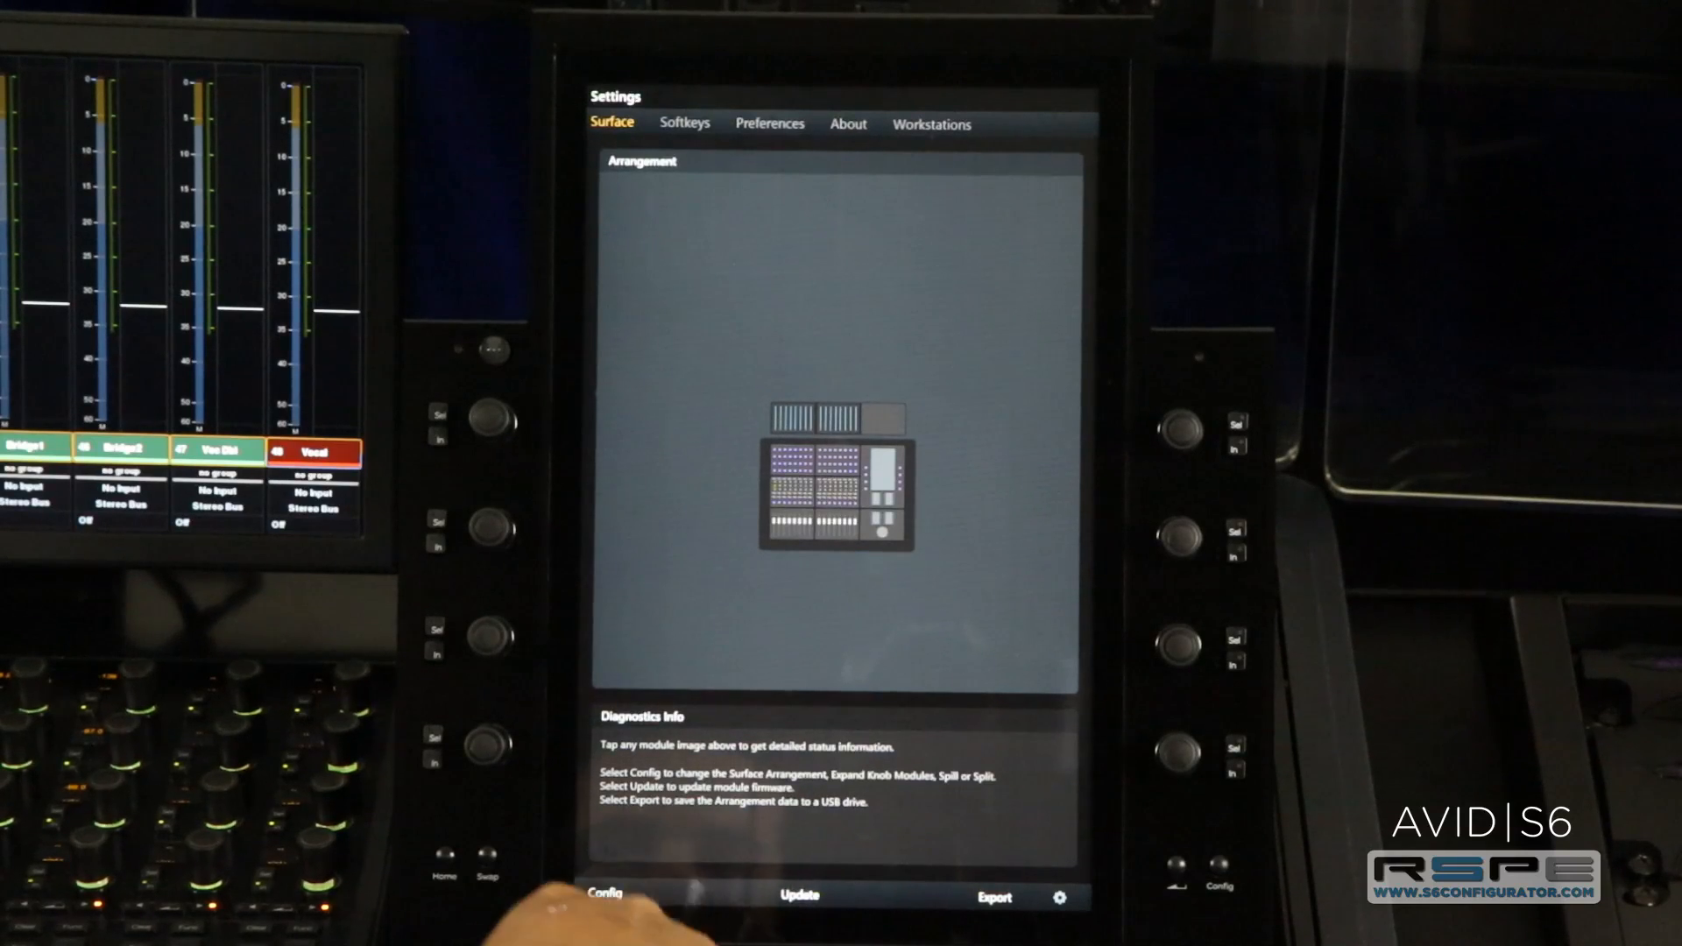
# Enter Assign Surface Spill Zone mode for the left spill zone from Surface Config
pyautogui.click(606, 895)
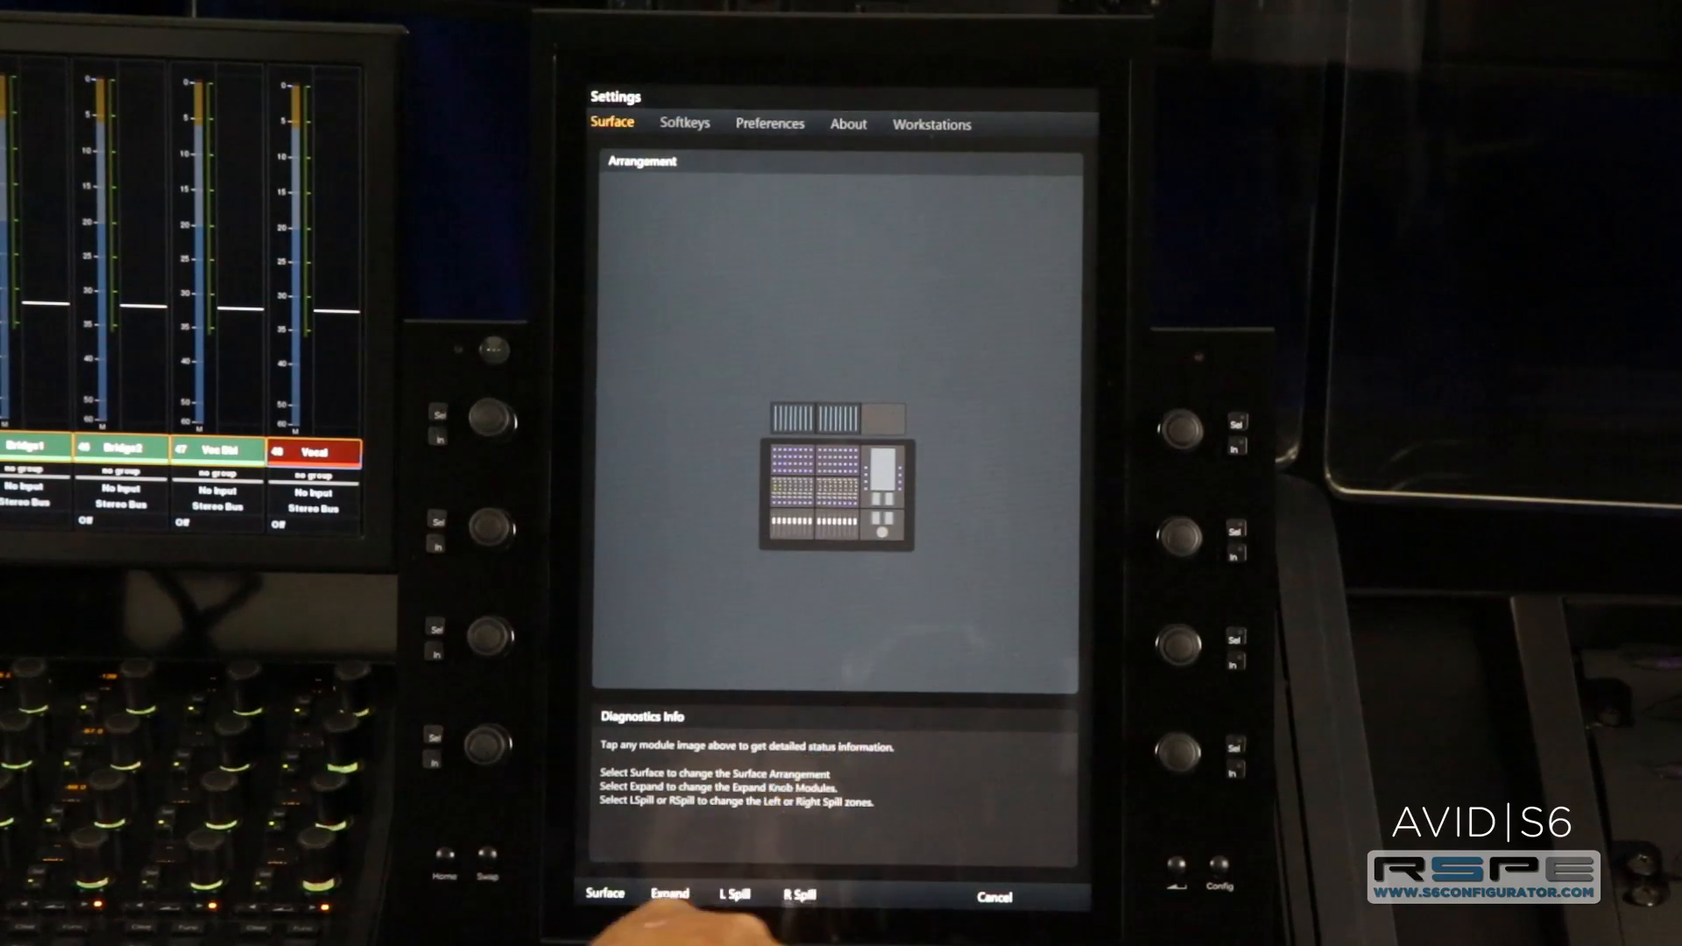
pyautogui.click(734, 896)
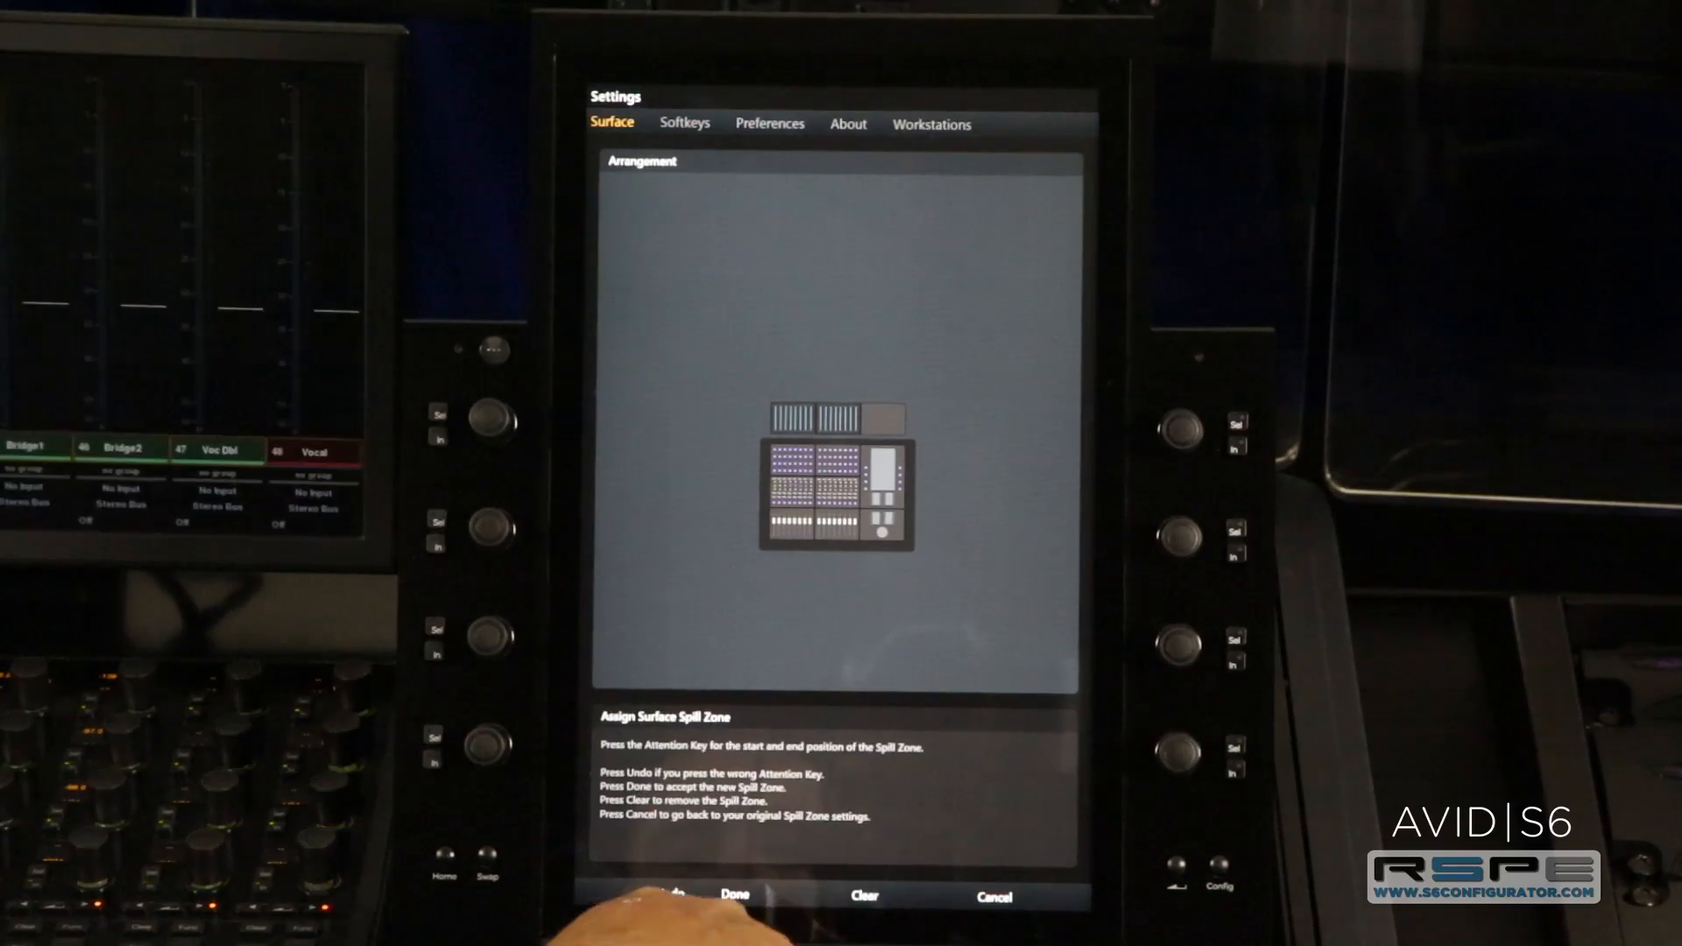
# Confirm the left spill zone with Done, then start assigning the right spill zone
pyautogui.click(734, 895)
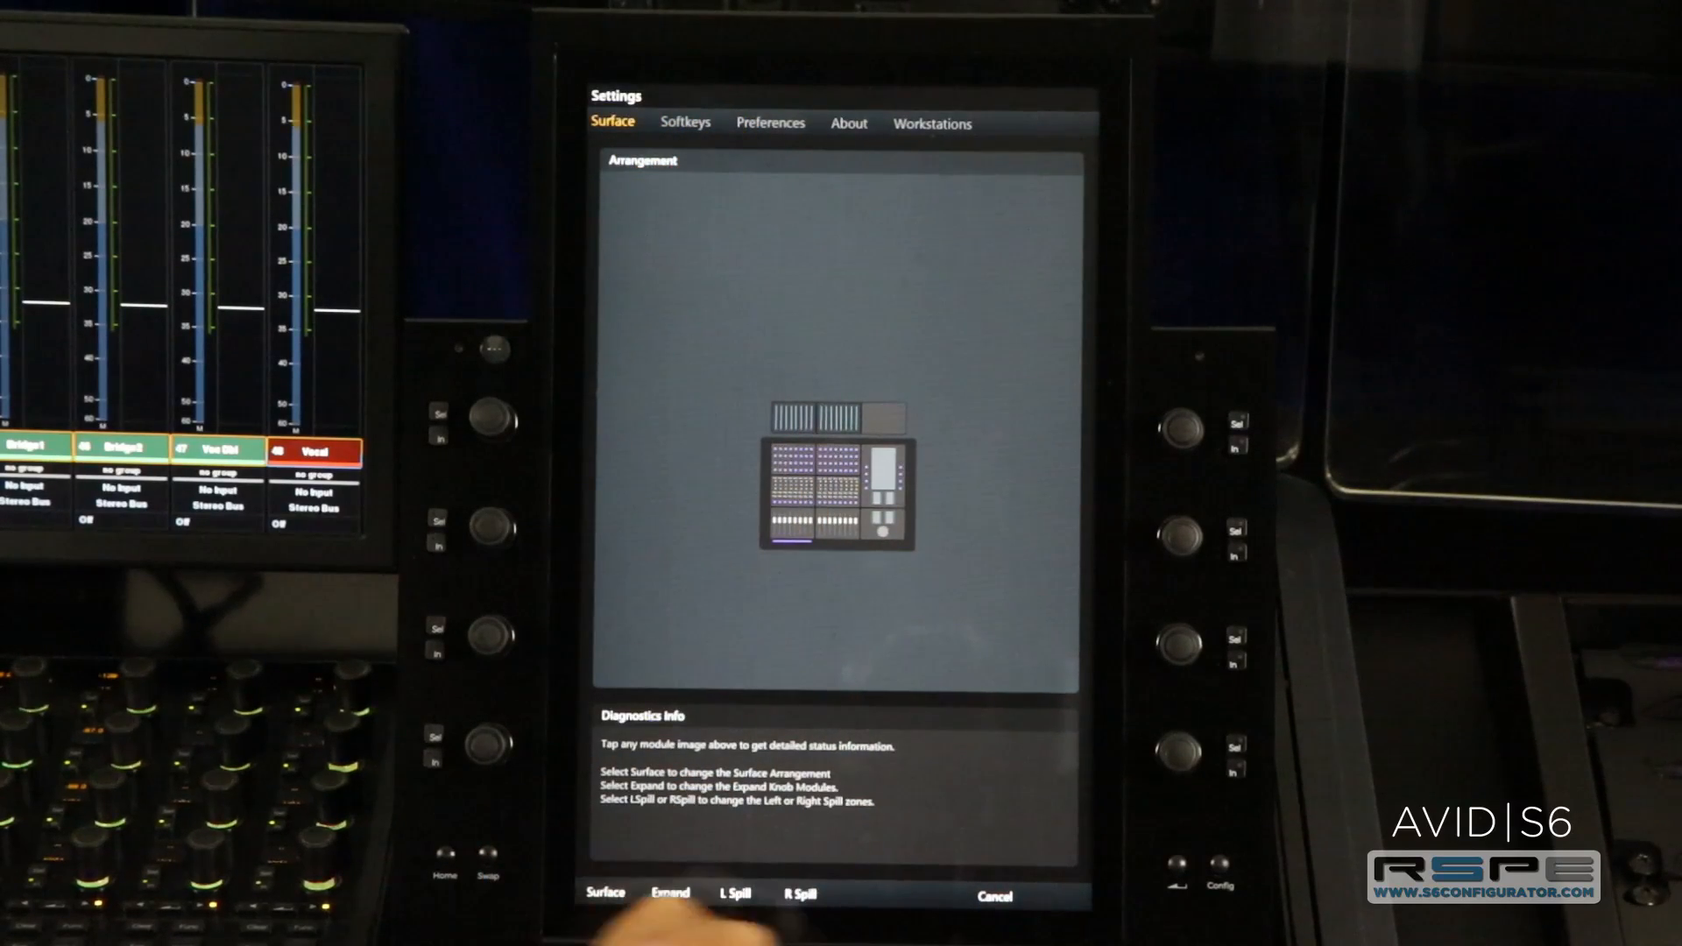
pyautogui.click(734, 896)
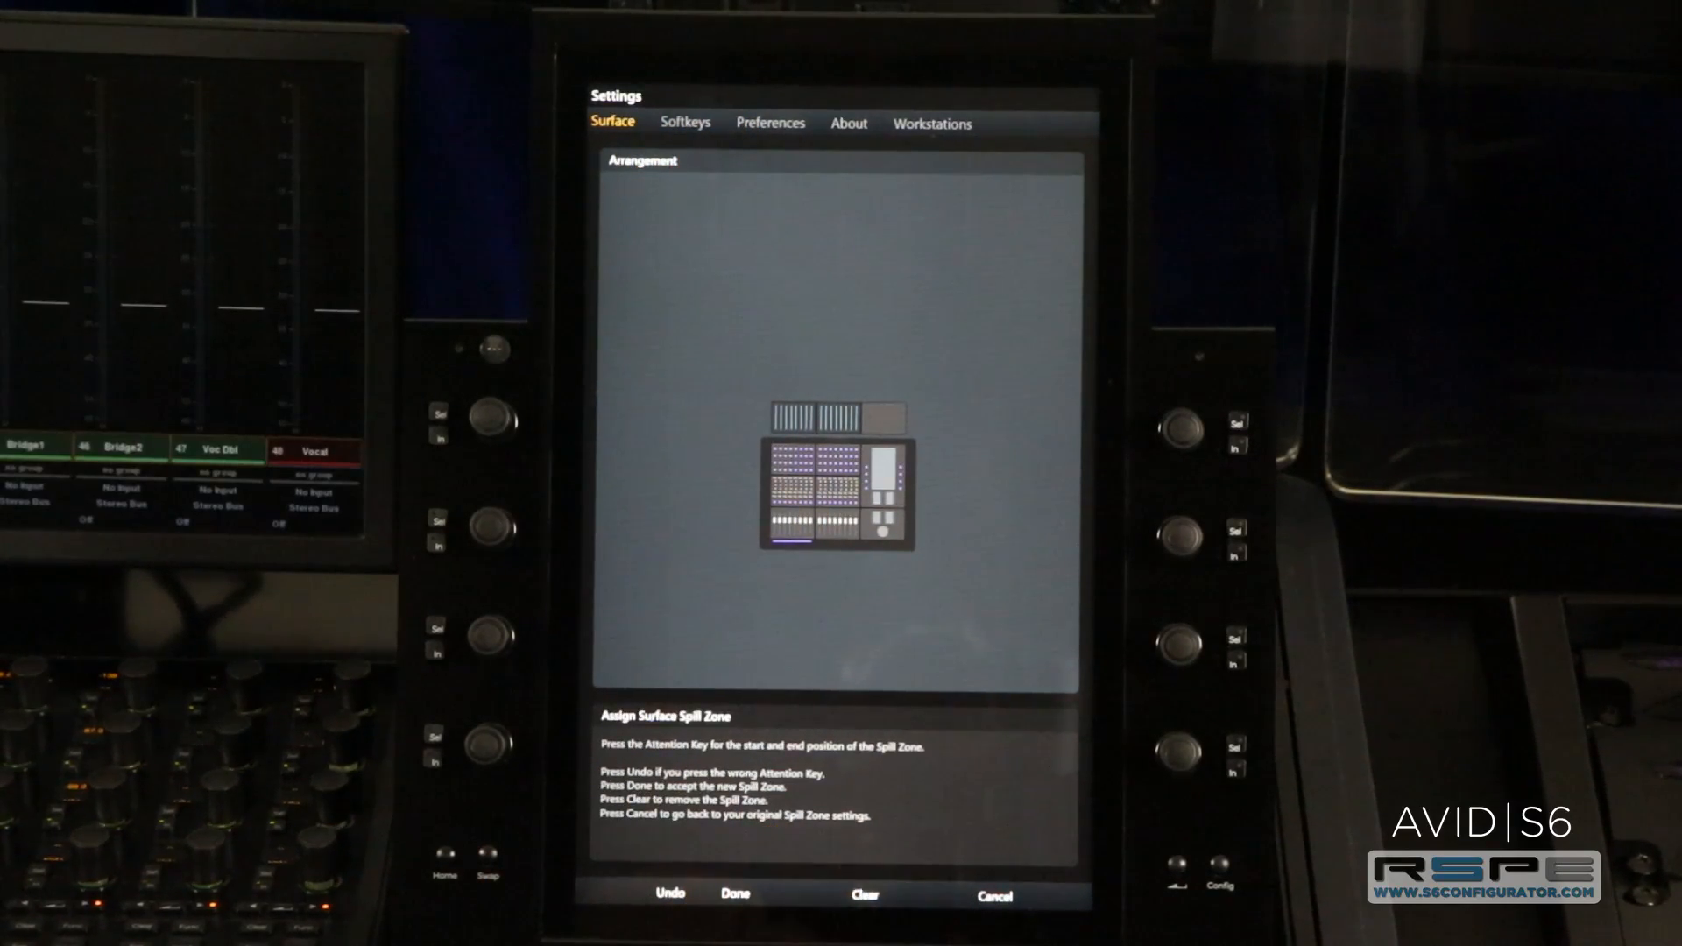